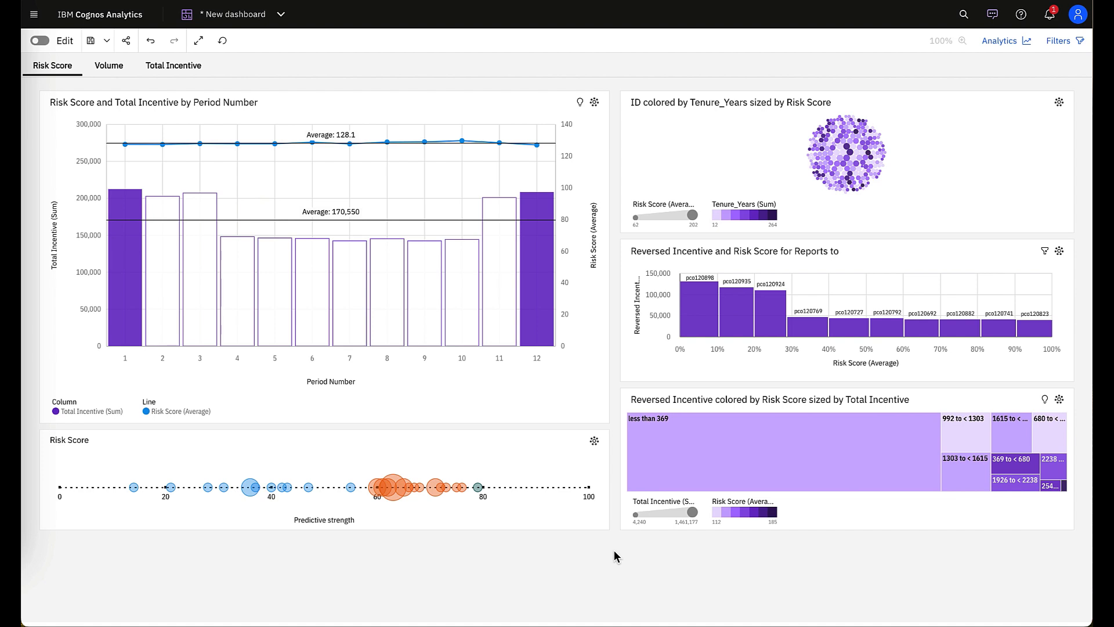
mouse_move(480, 111)
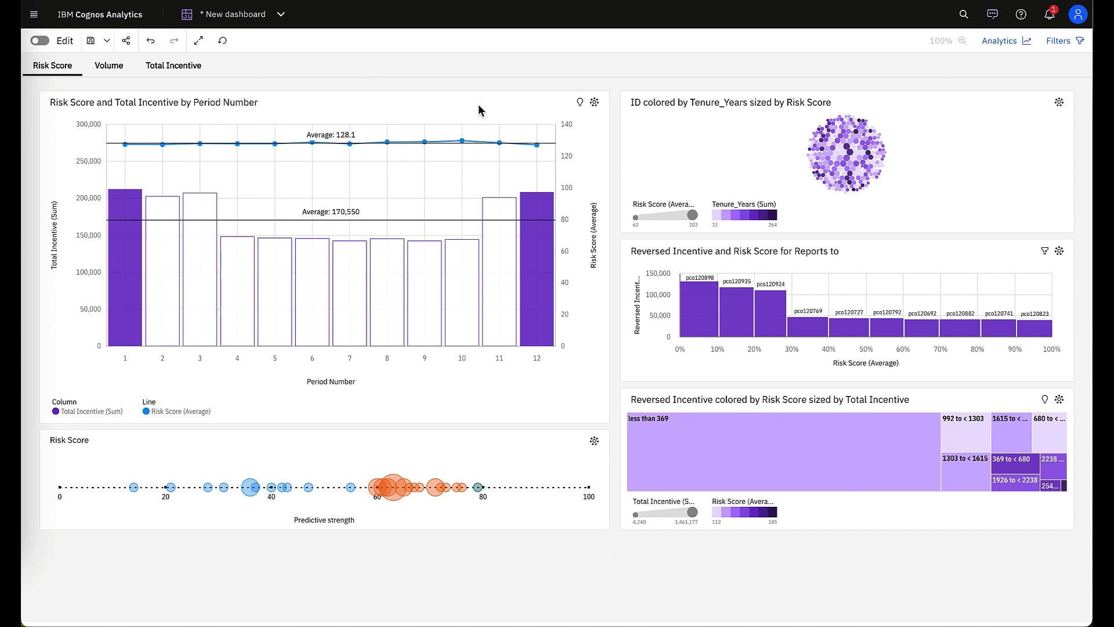
mouse_move(523, 111)
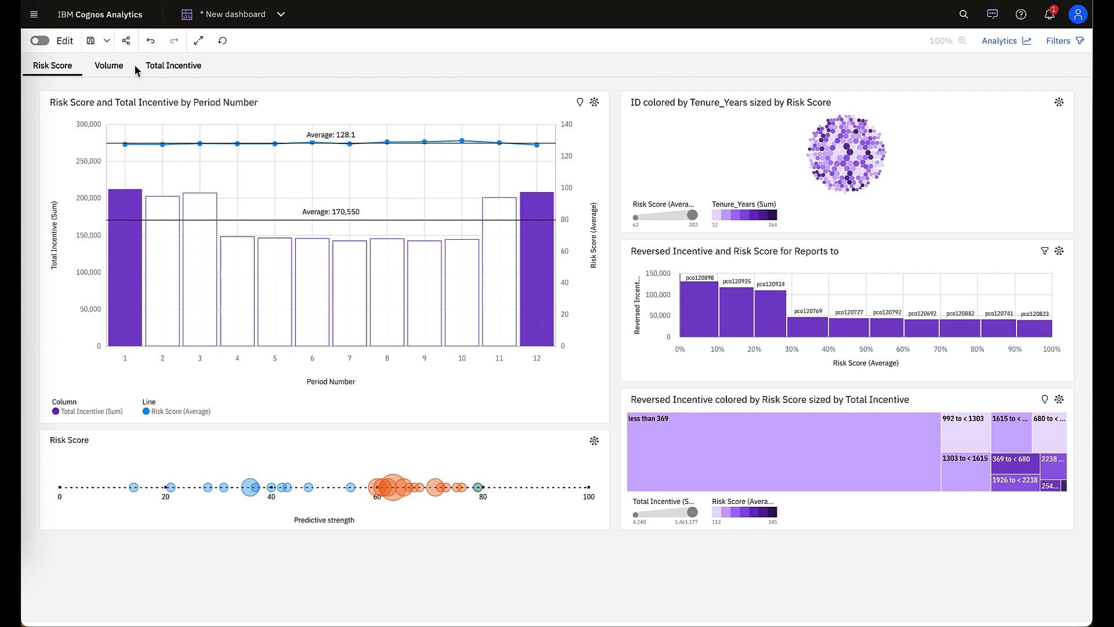
mouse_move(601, 155)
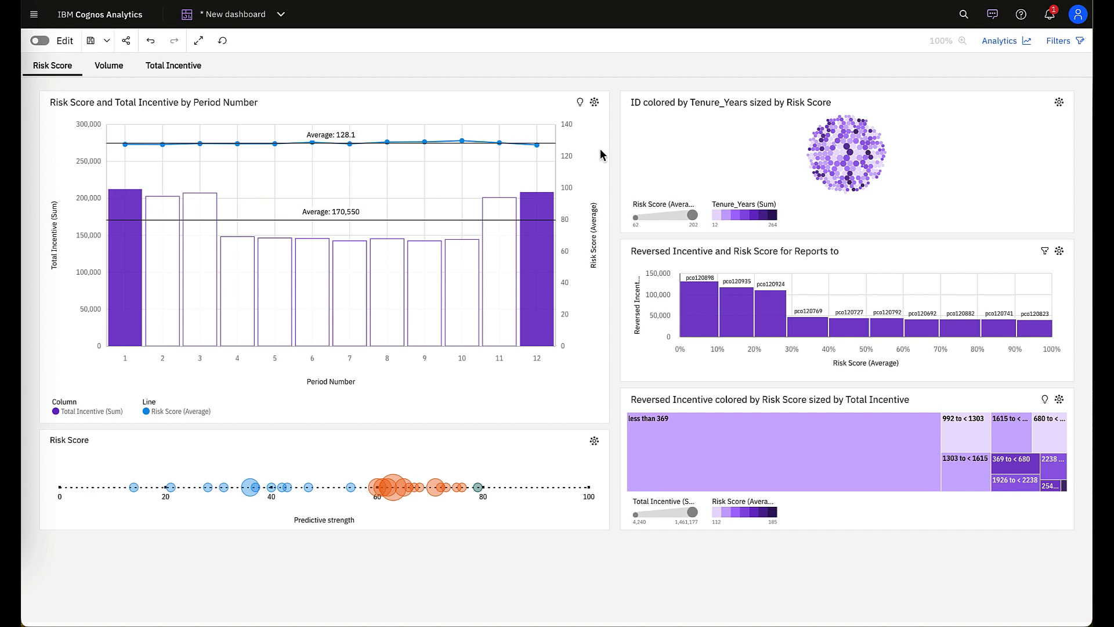
mouse_move(589, 139)
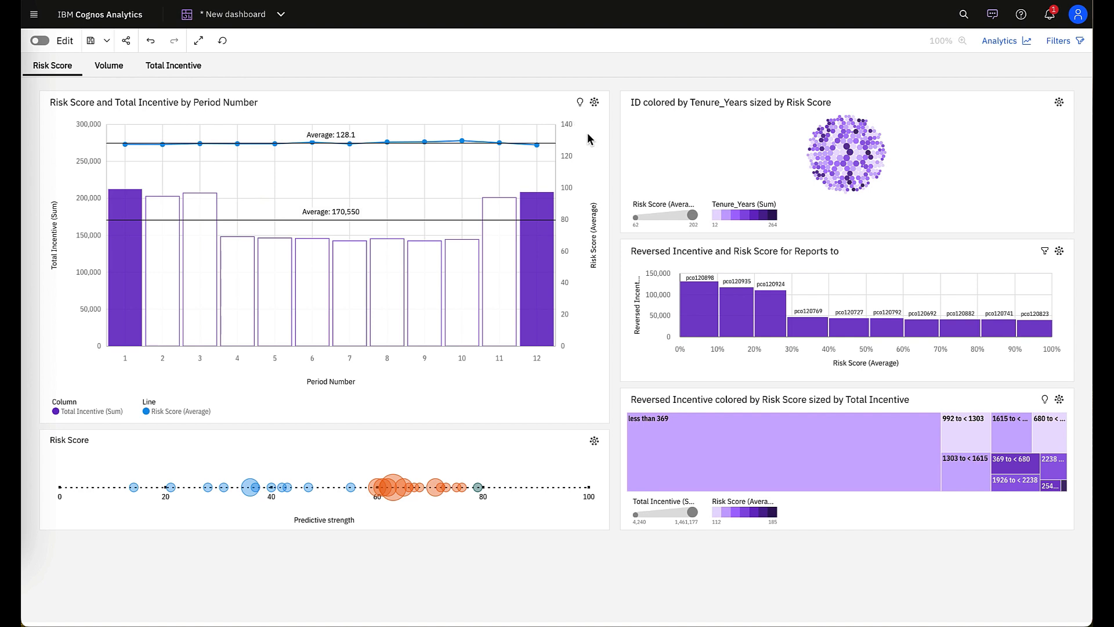
- Browse the Risk Score and Total Incentive chart's insights, then turn on edit mode
click(581, 101)
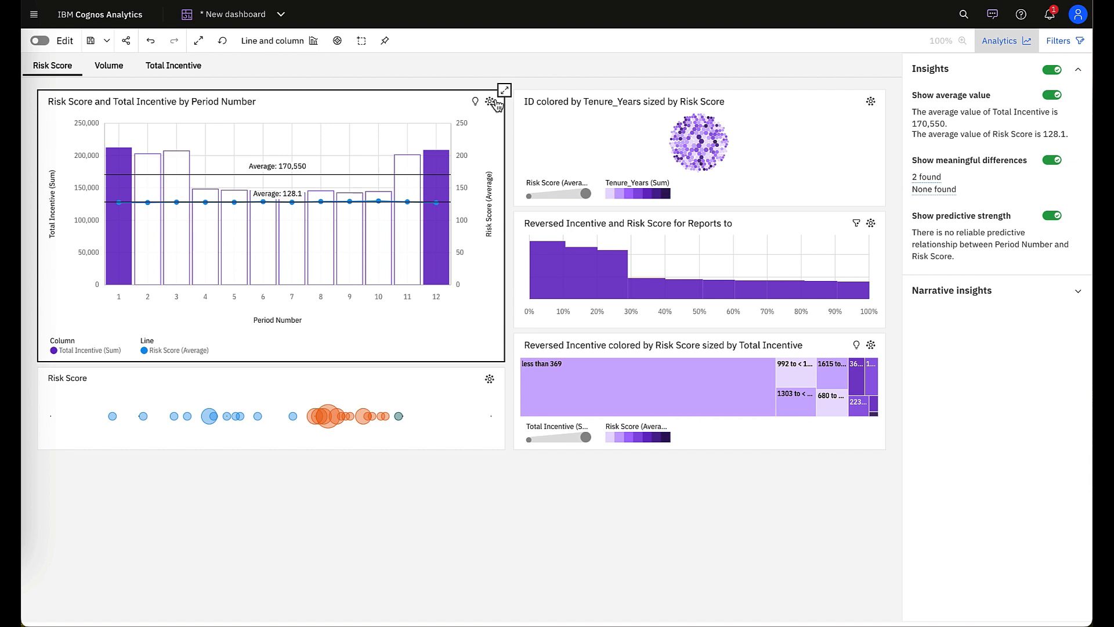
click(1079, 290)
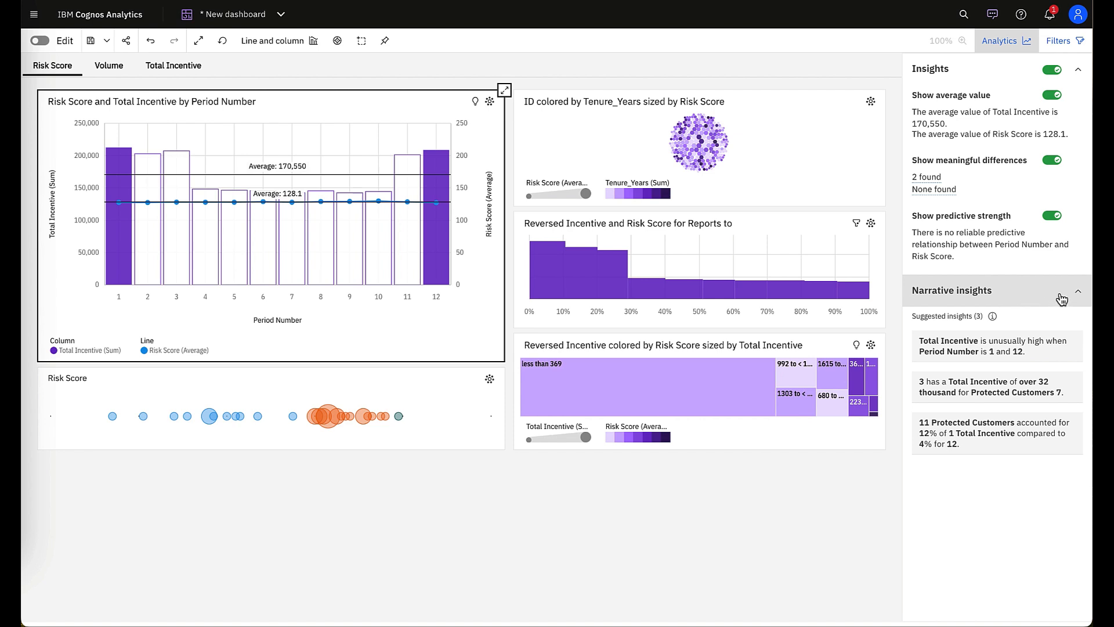
mouse_move(1061, 298)
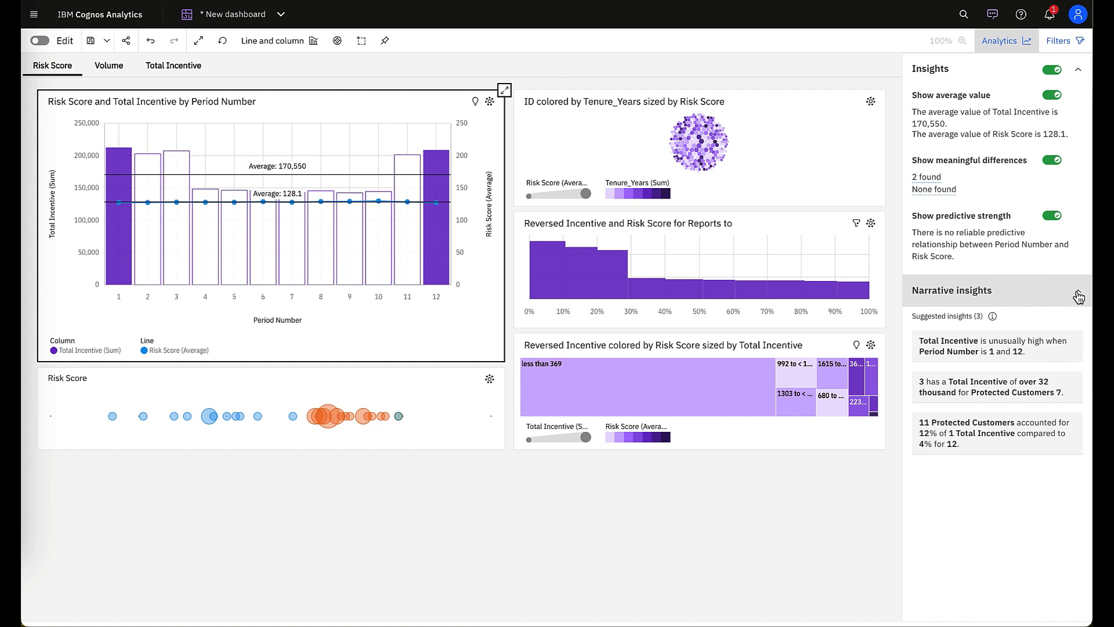
click(1078, 295)
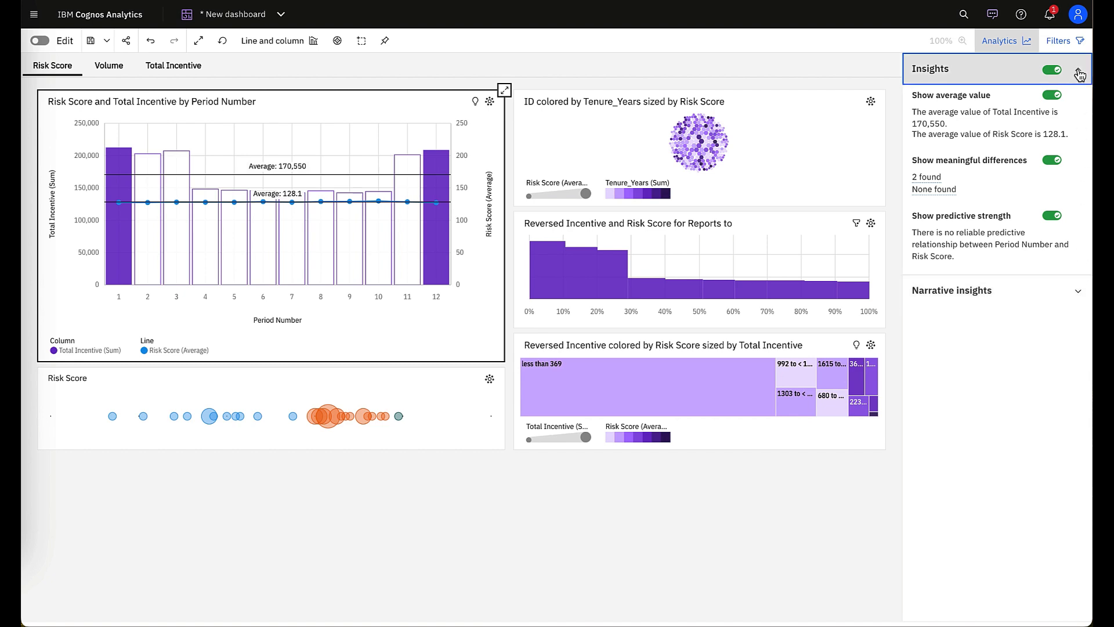
click(1052, 69)
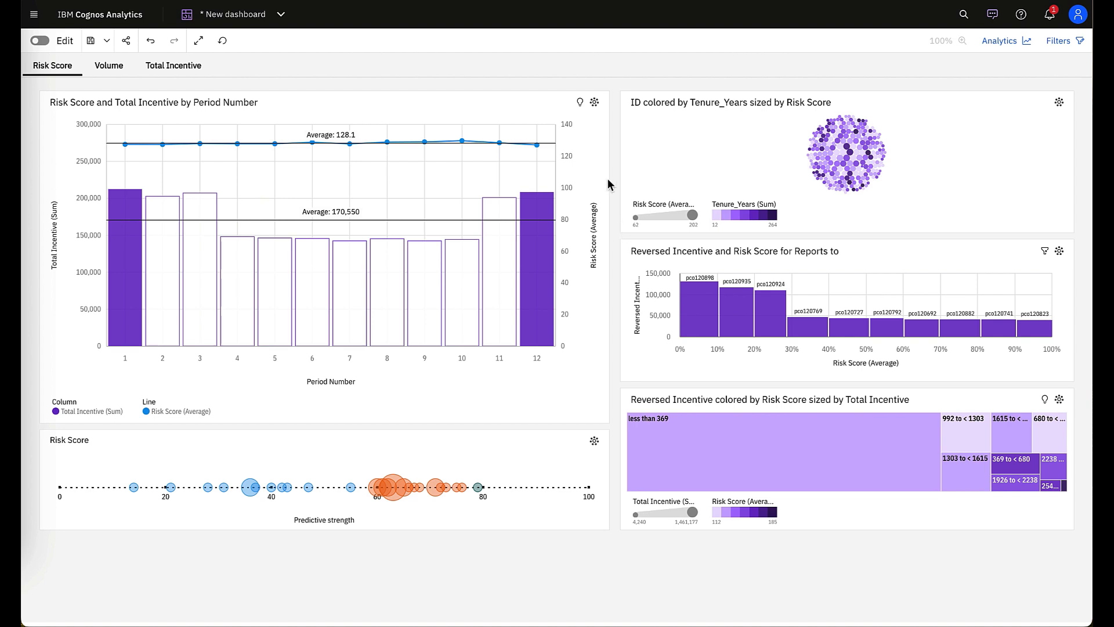
mouse_move(580, 102)
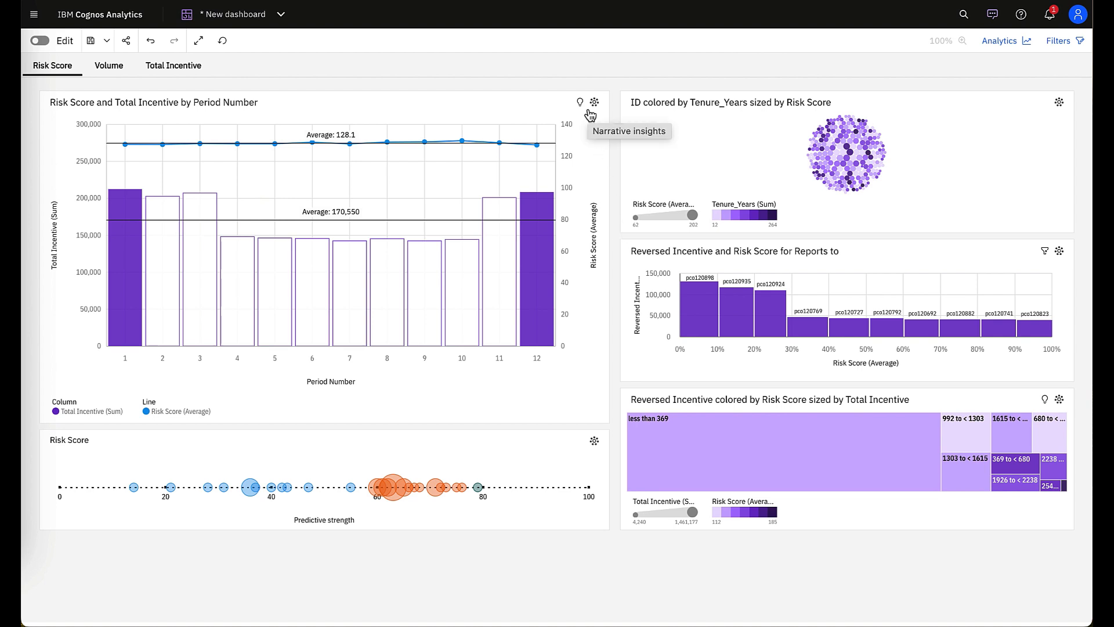
mouse_move(583, 138)
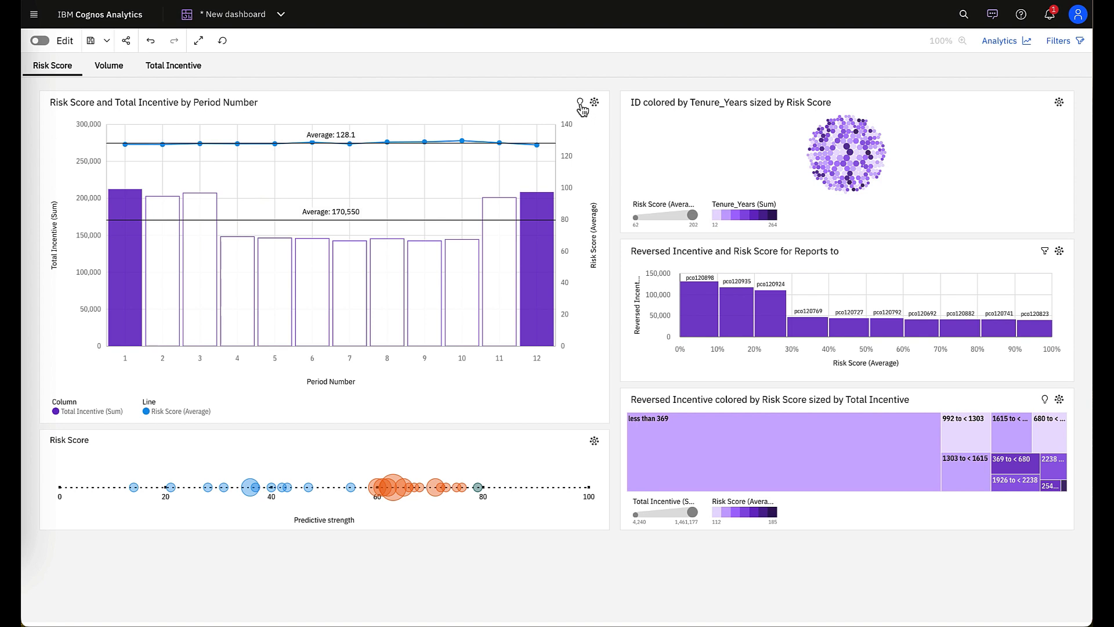
mouse_move(595, 148)
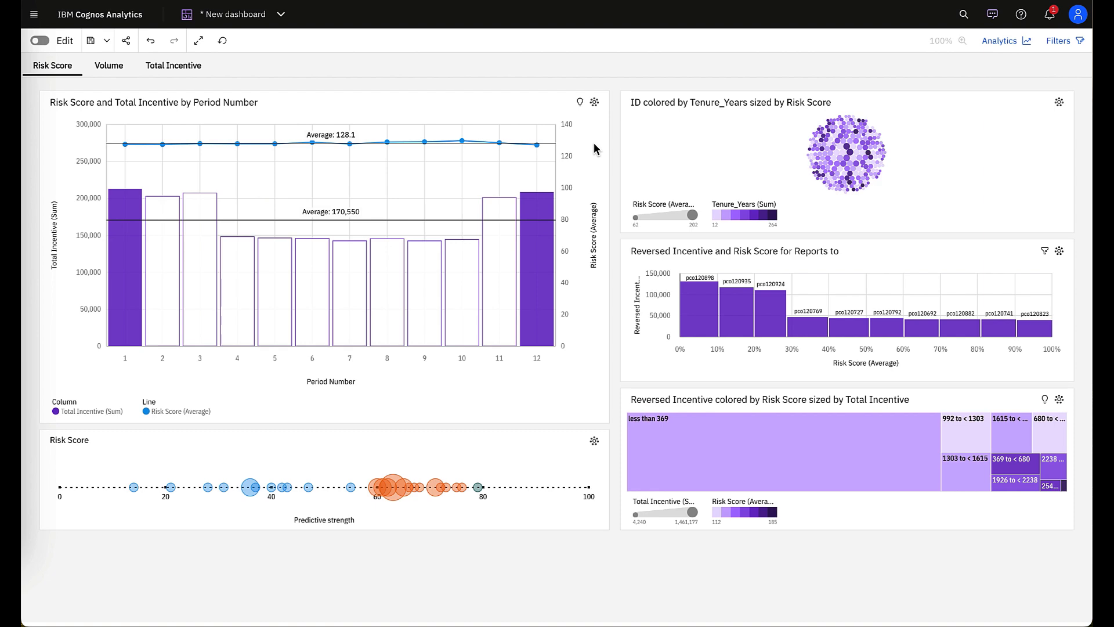
click(39, 40)
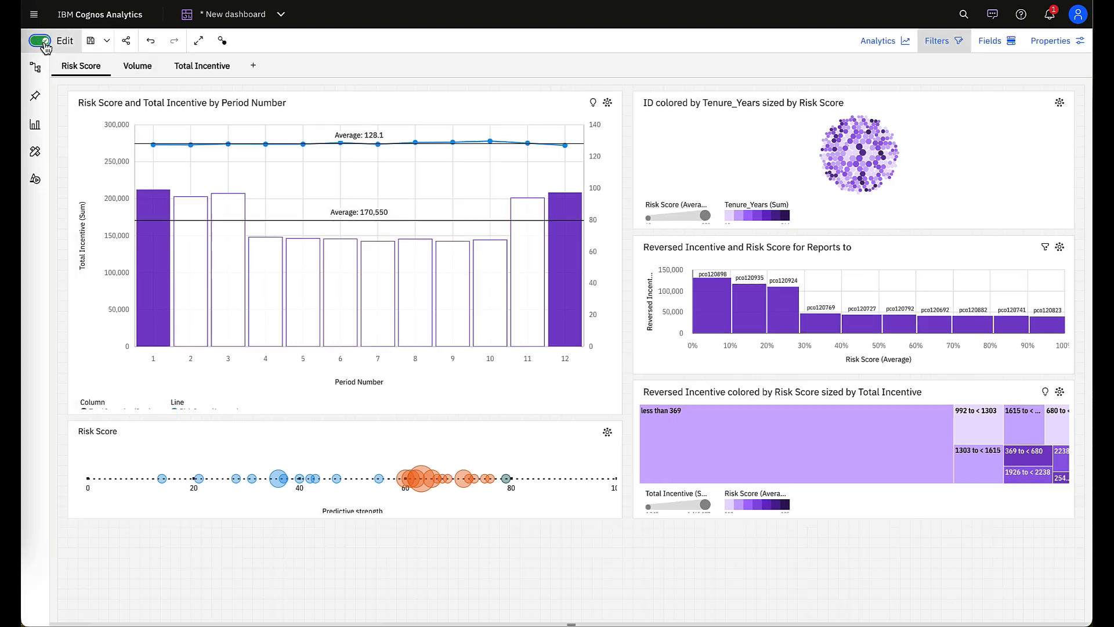
- Show the All tabs and This tab filter bars above the Risk Score dashboard
click(939, 41)
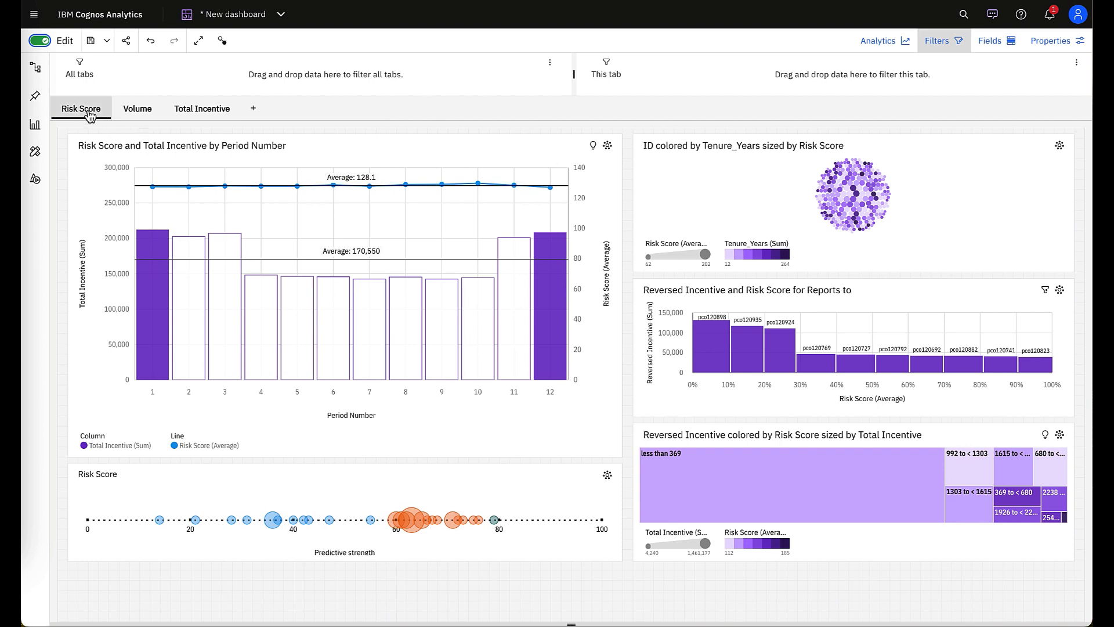
mouse_move(124, 124)
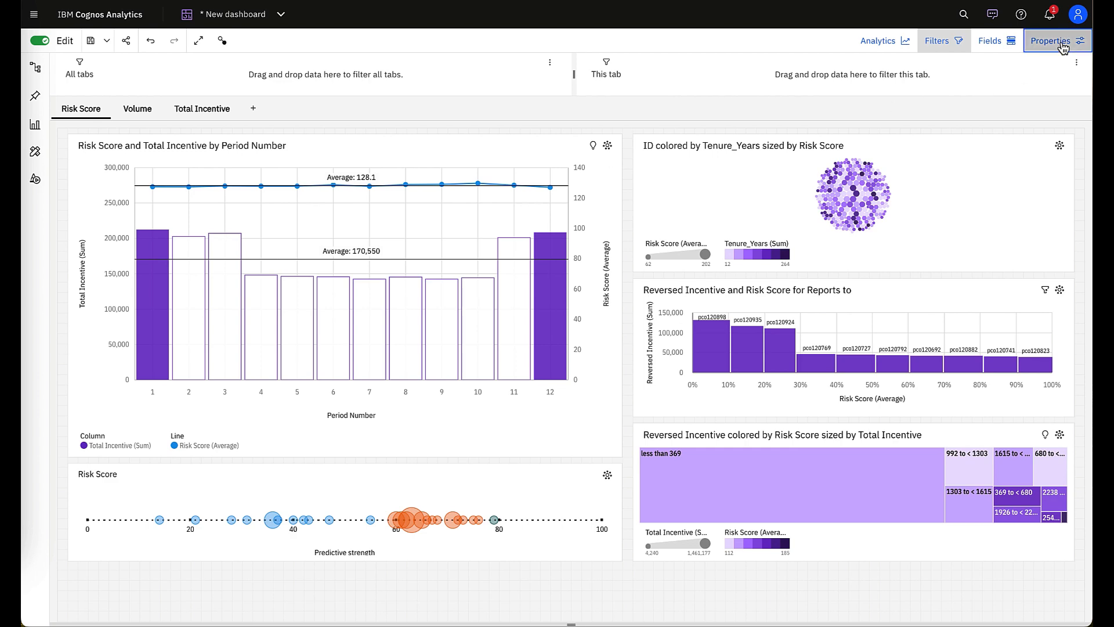
- In dashboard properties, hide the filters, forecast, insights and narrative insights header icons
click(1051, 41)
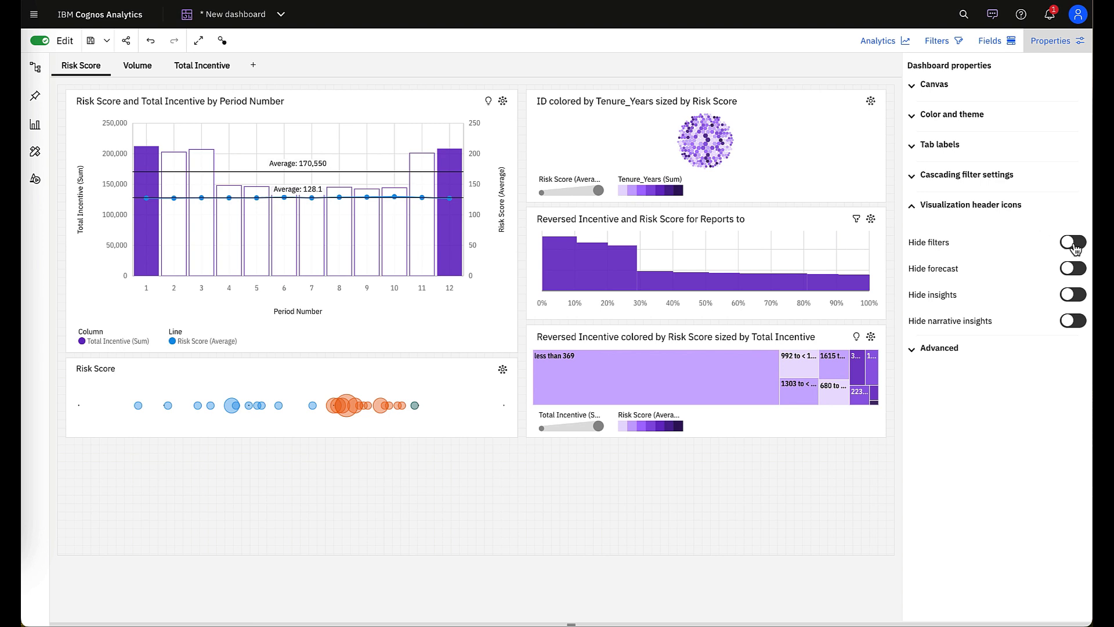
mouse_move(1076, 248)
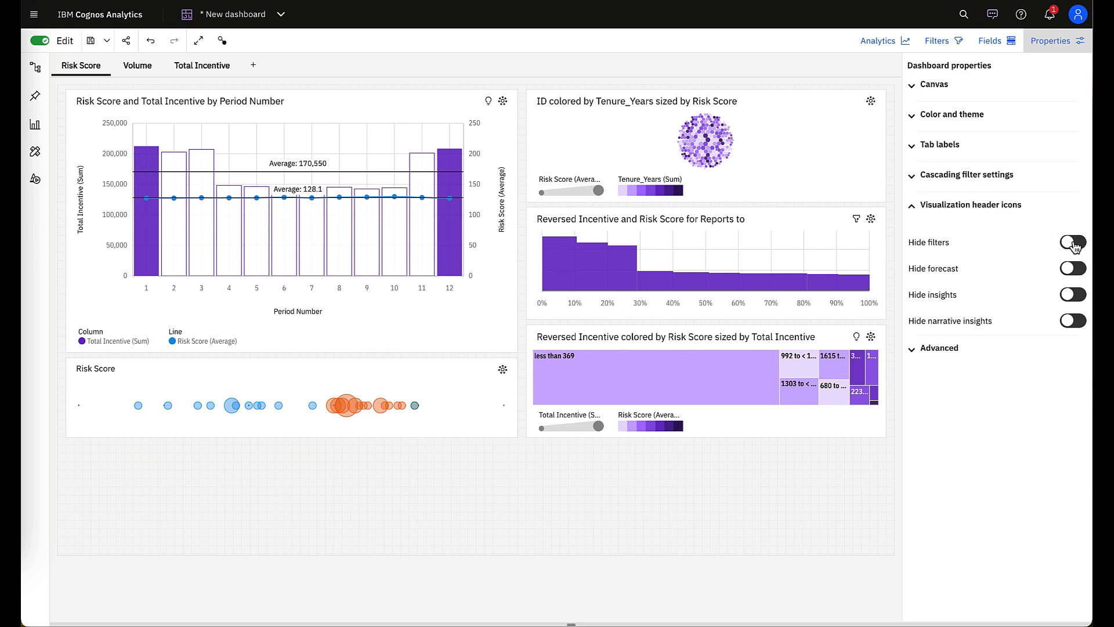
click(1072, 241)
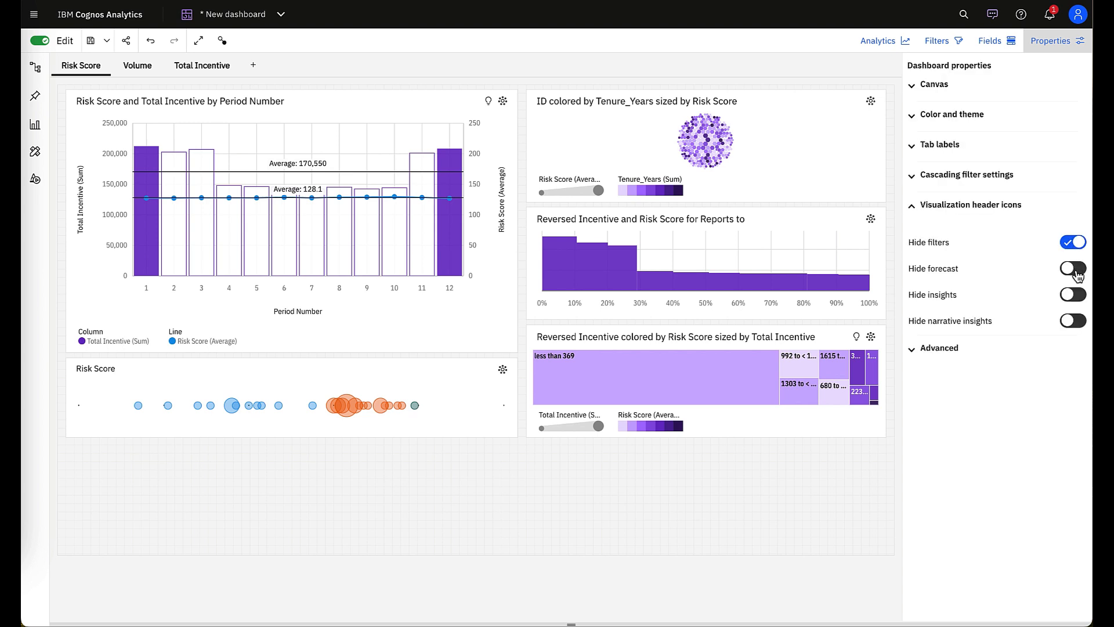
click(1073, 294)
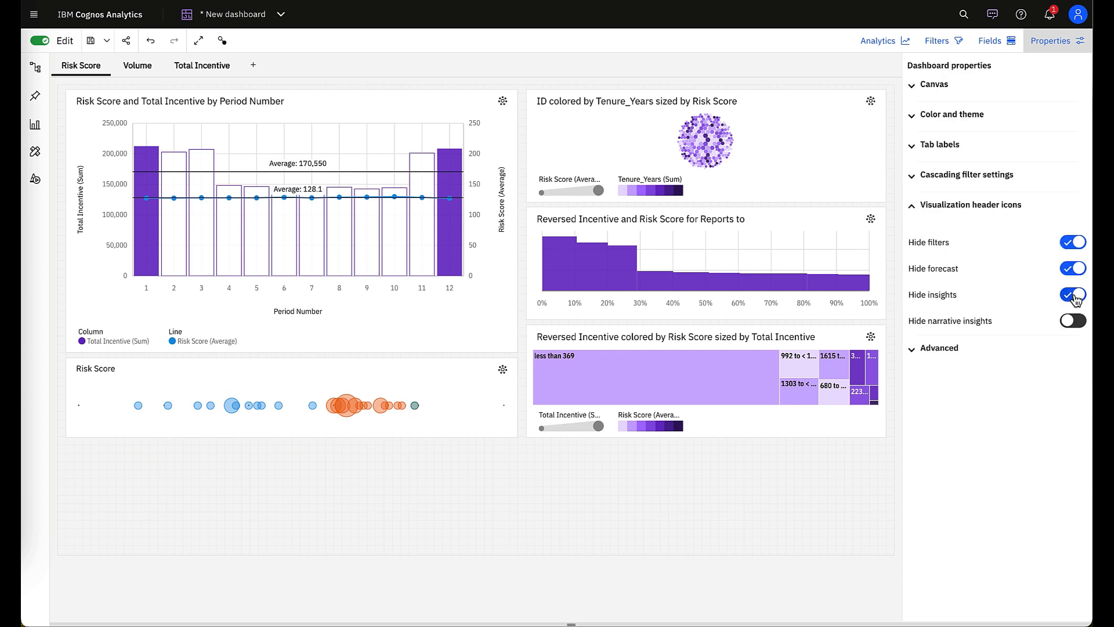
click(1073, 321)
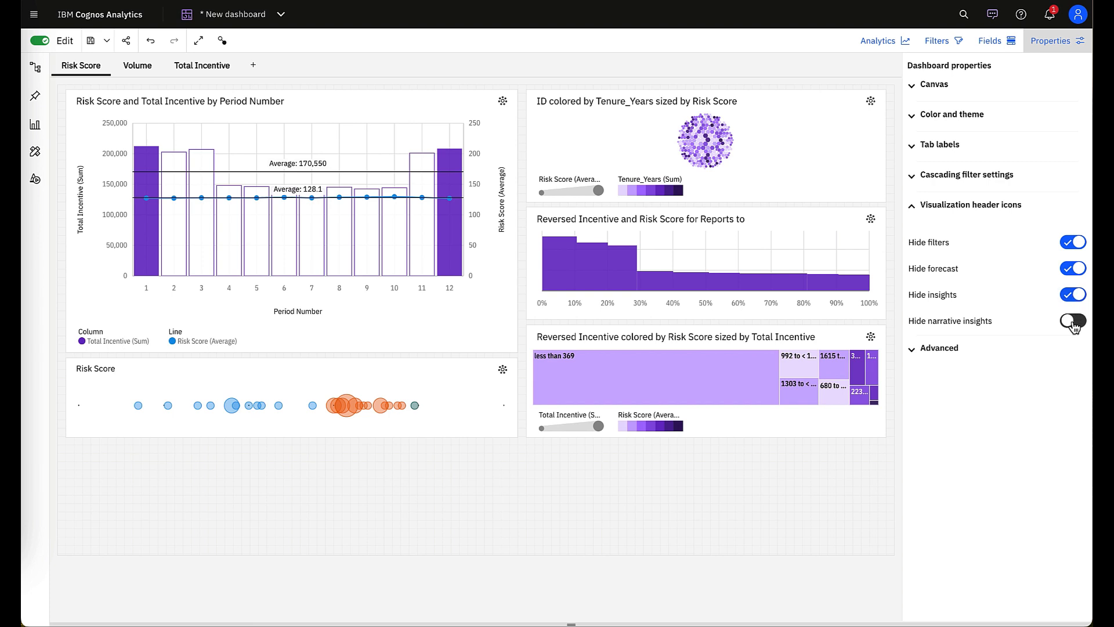
click(1072, 320)
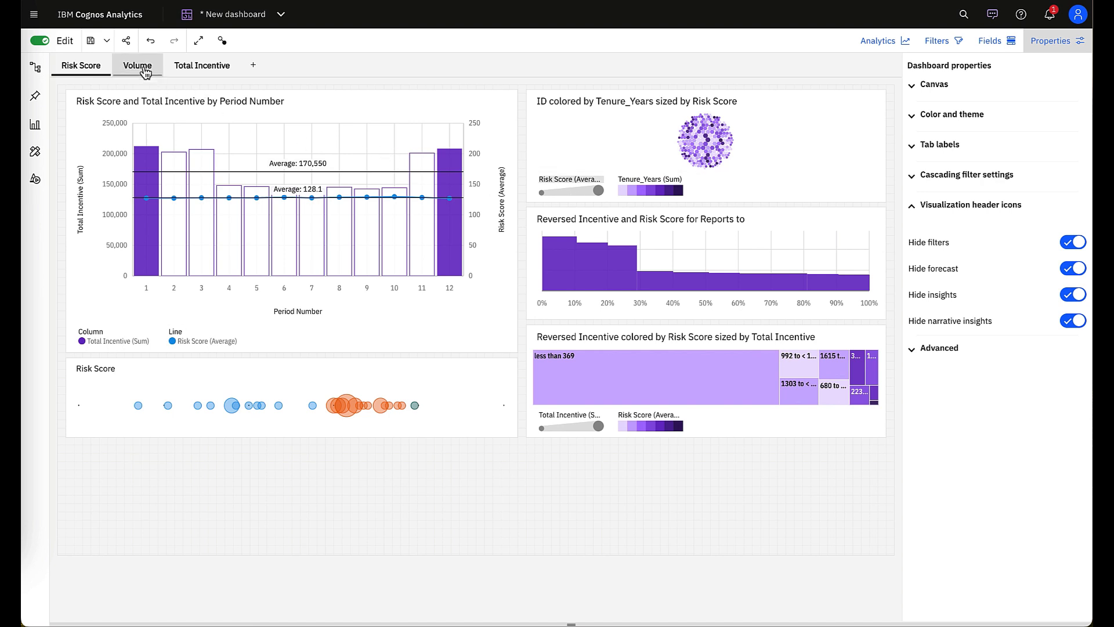
- On the Volume tab, hide the Duplicate Transaction and Volume chart's insights icon
click(137, 64)
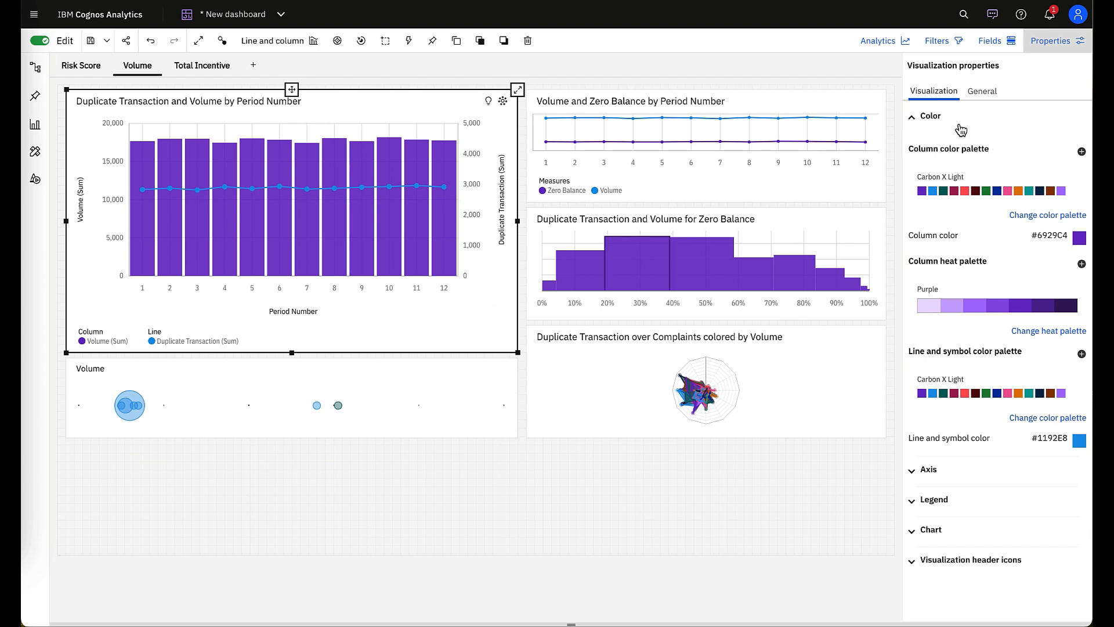
click(930, 116)
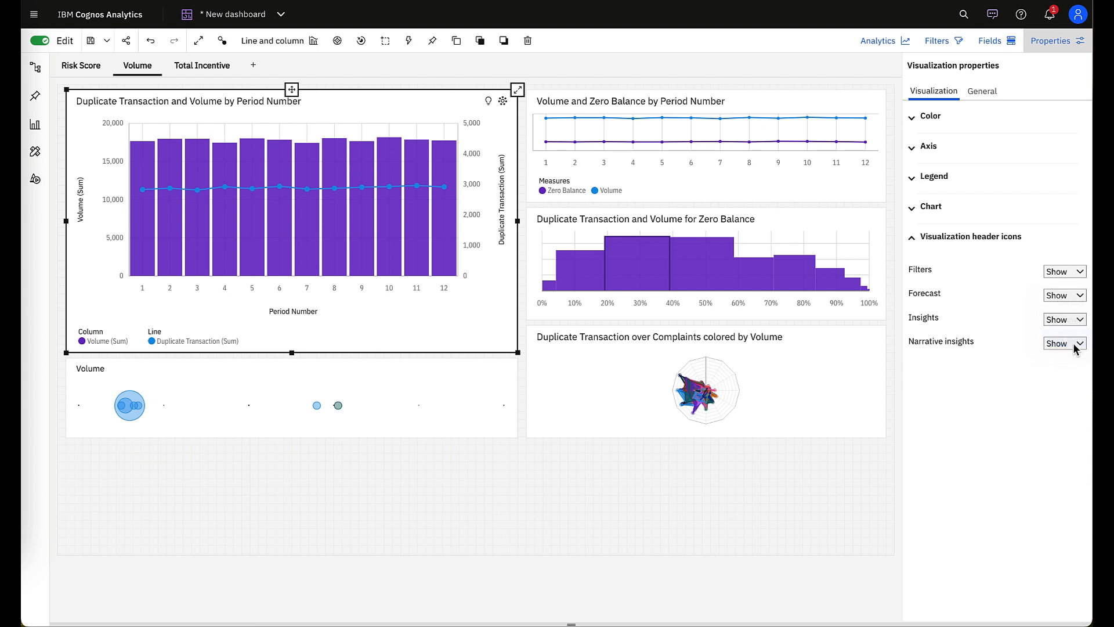
click(1063, 318)
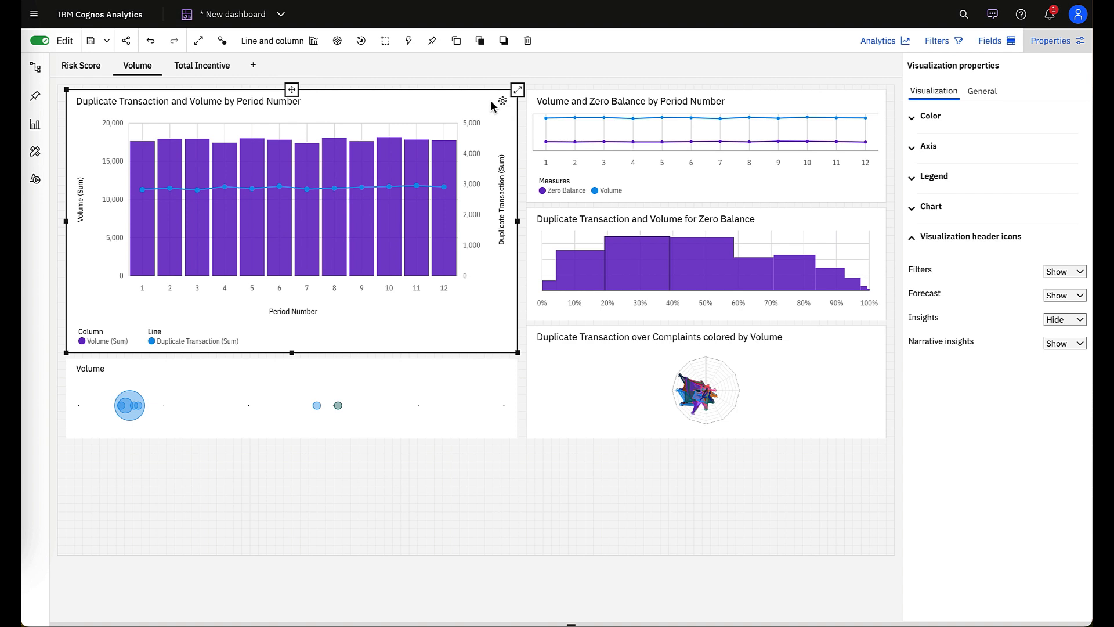
mouse_move(492, 120)
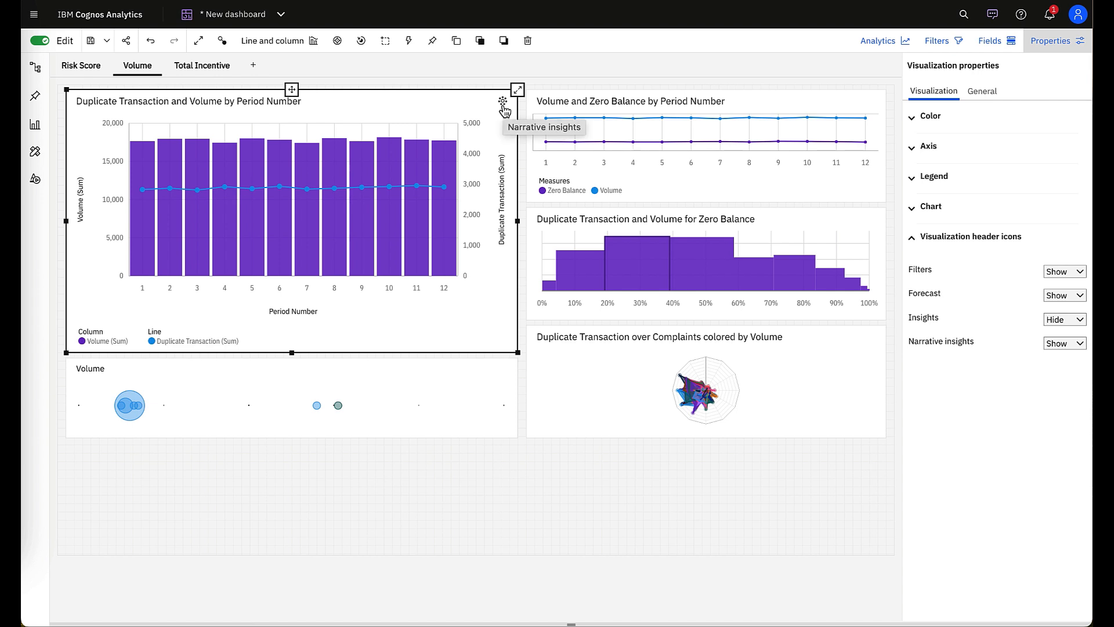
mouse_move(846, 75)
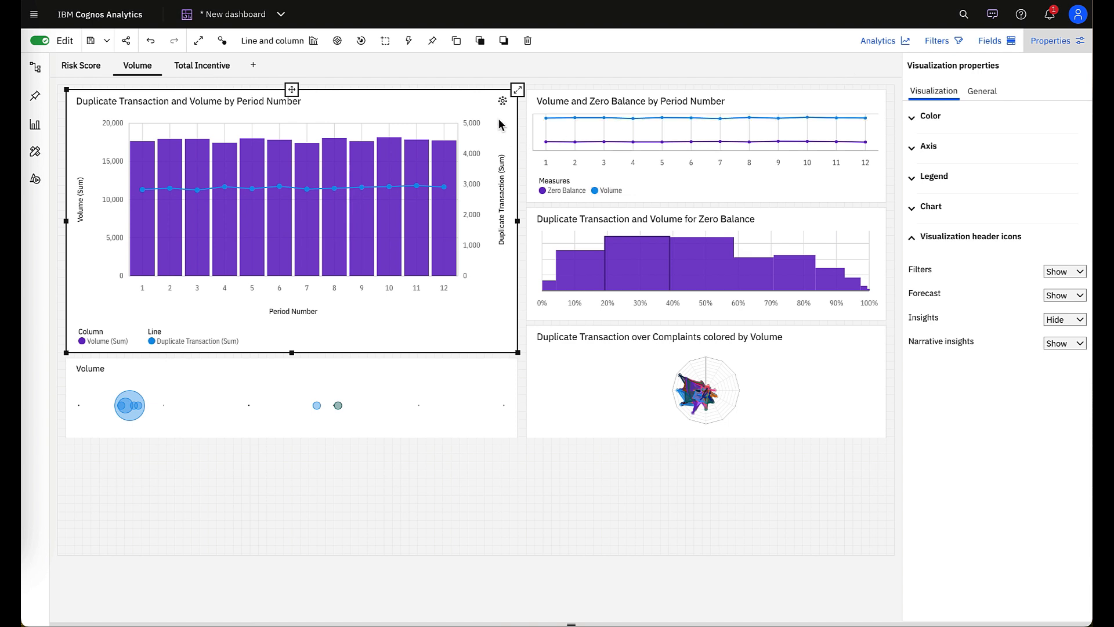
mouse_move(517, 398)
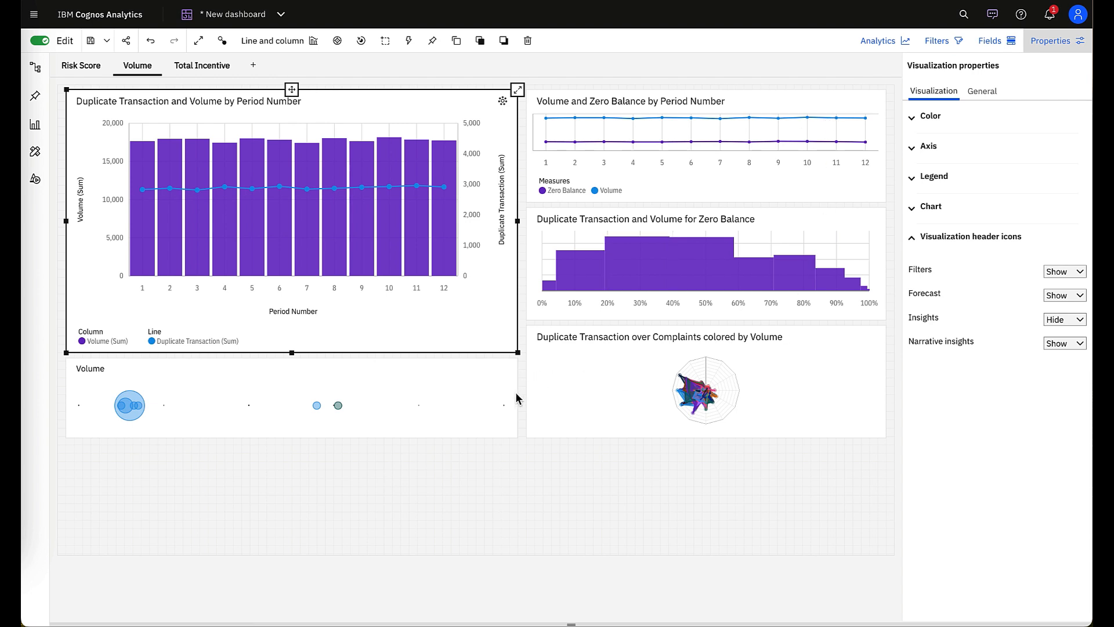
mouse_move(520, 453)
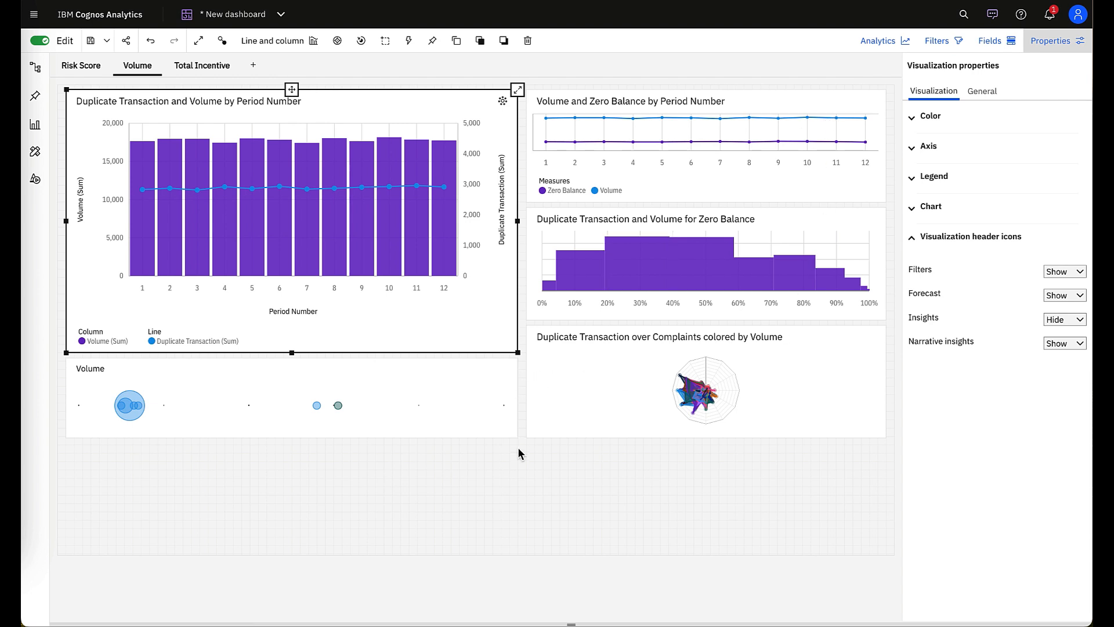
mouse_move(522, 464)
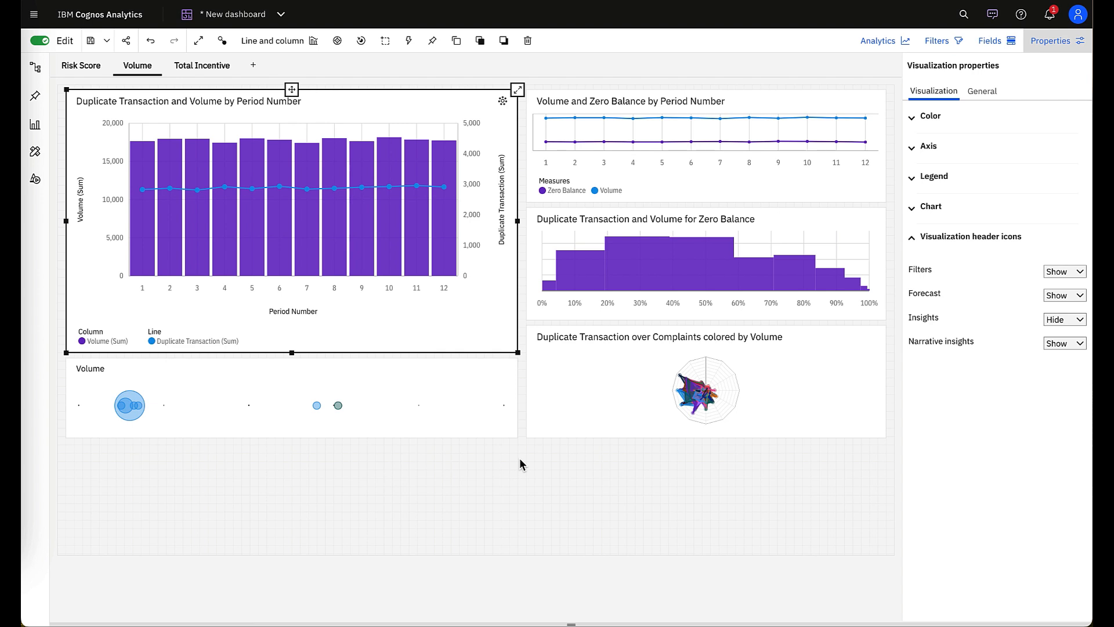